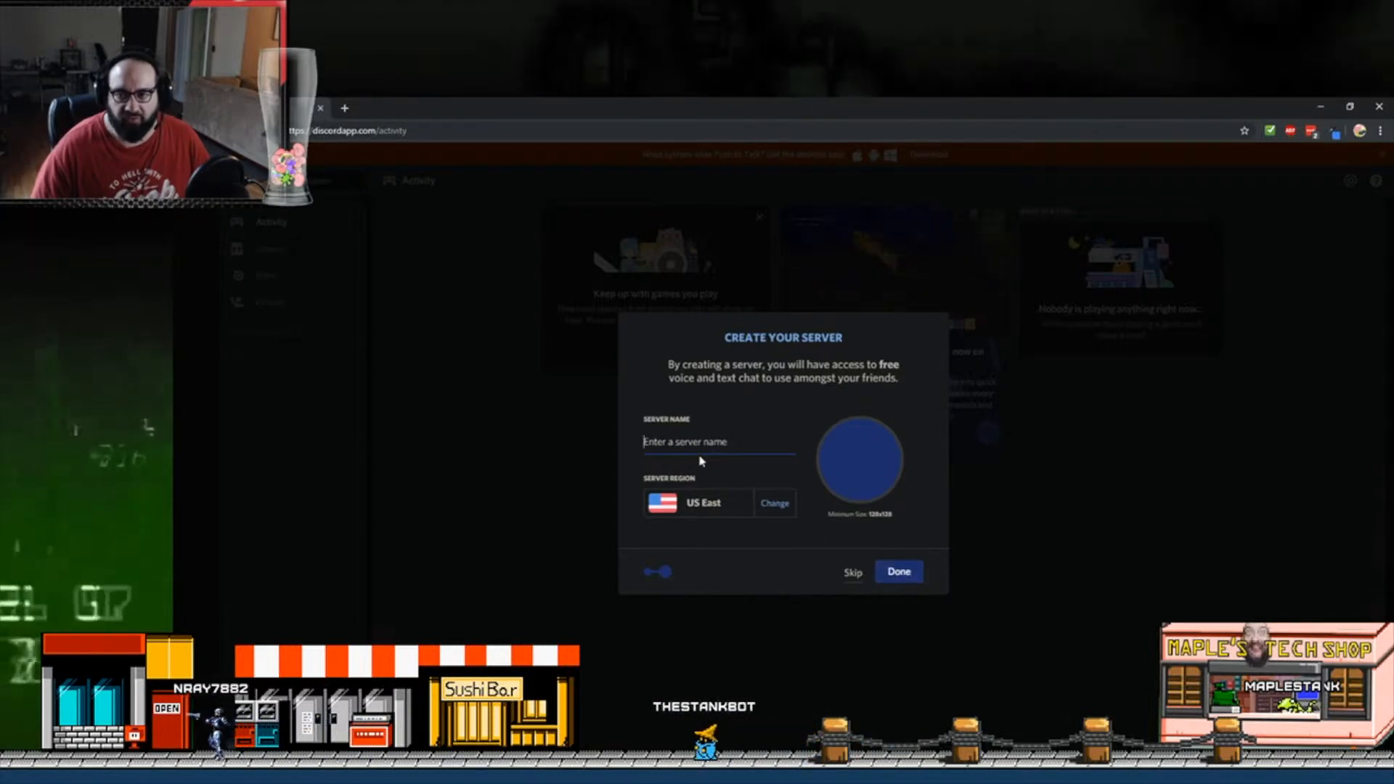
Step: Select the Server Name field in Create Your Server to enter a name
{"action": "left_click", "coordinate": [897, 571]}
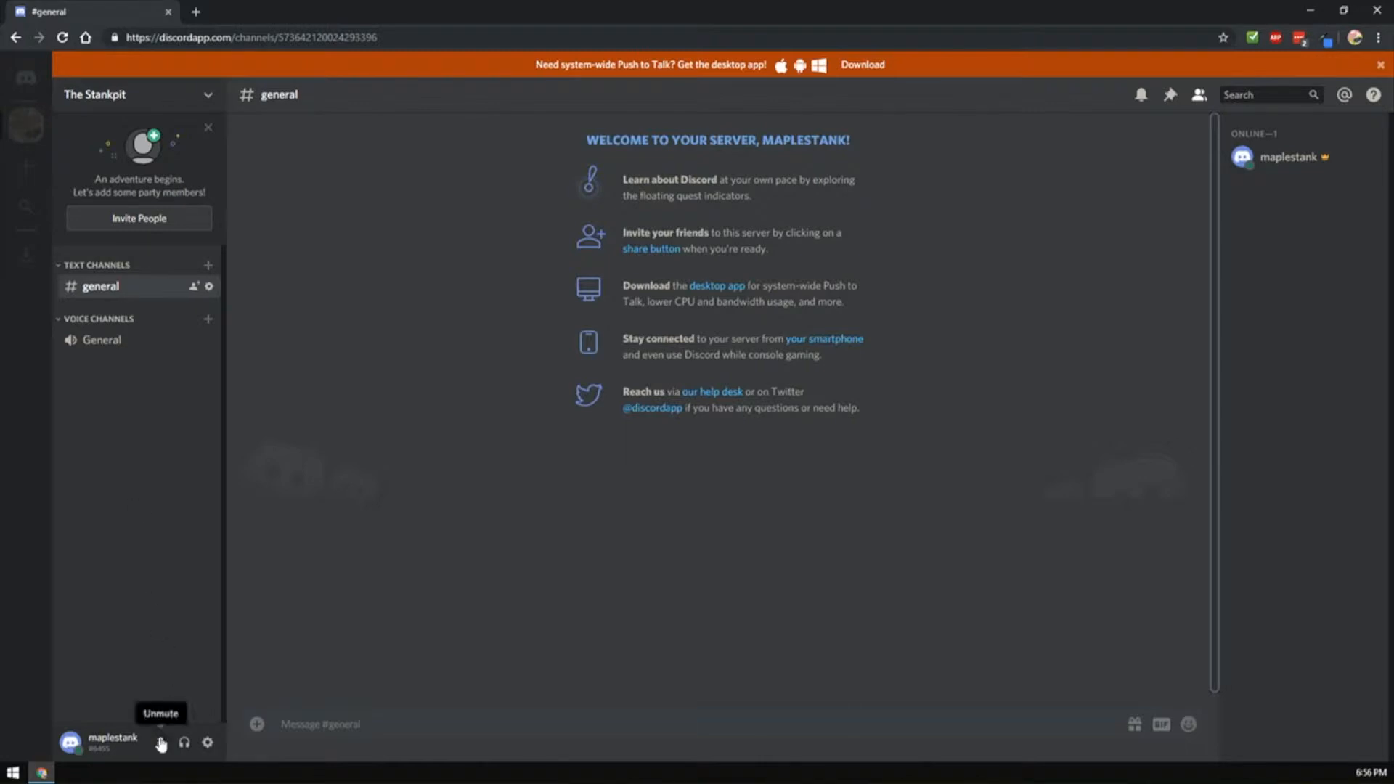
Step: Unmute the microphone from the icon beside the username
{"action": "left_click", "coordinate": [208, 742]}
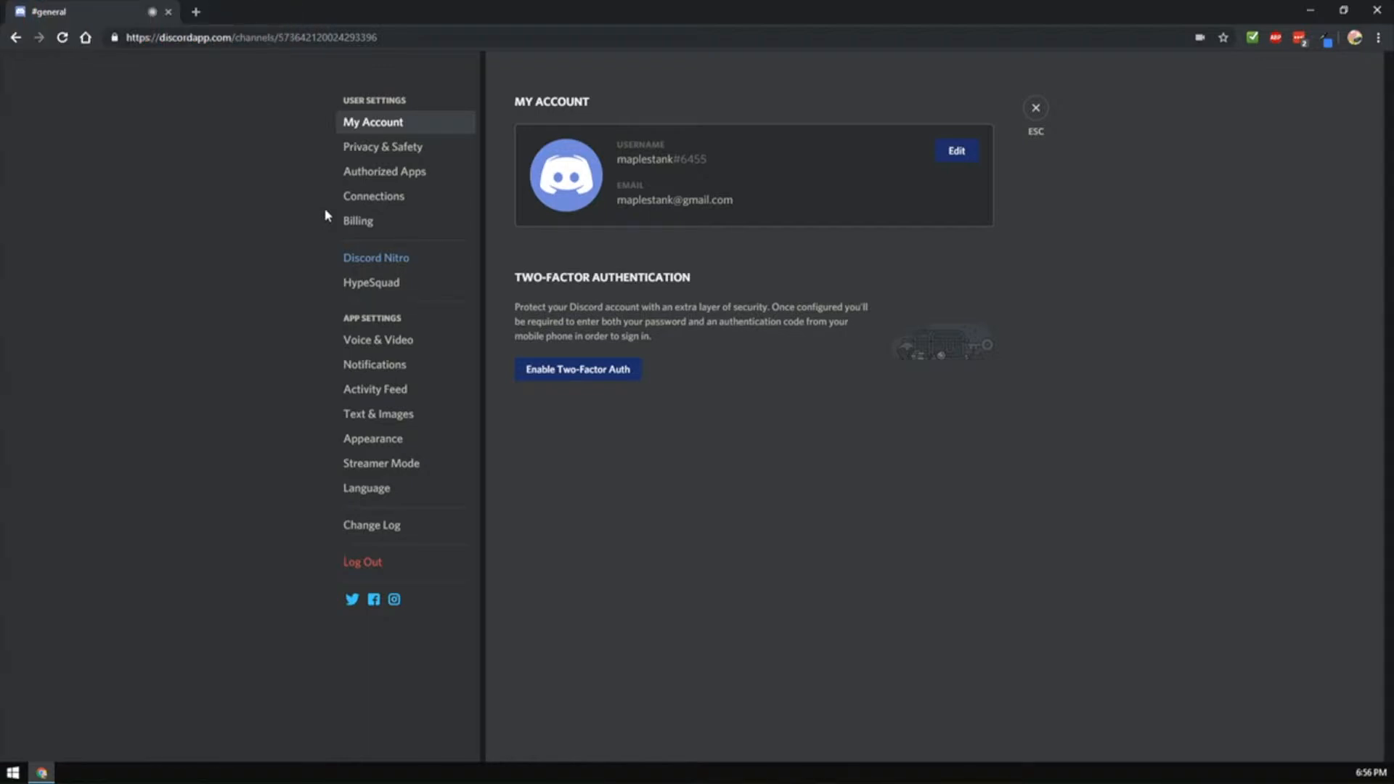
Step: Open User Settings from the gear icon beside the username
{"action": "left_click", "coordinate": [383, 146]}
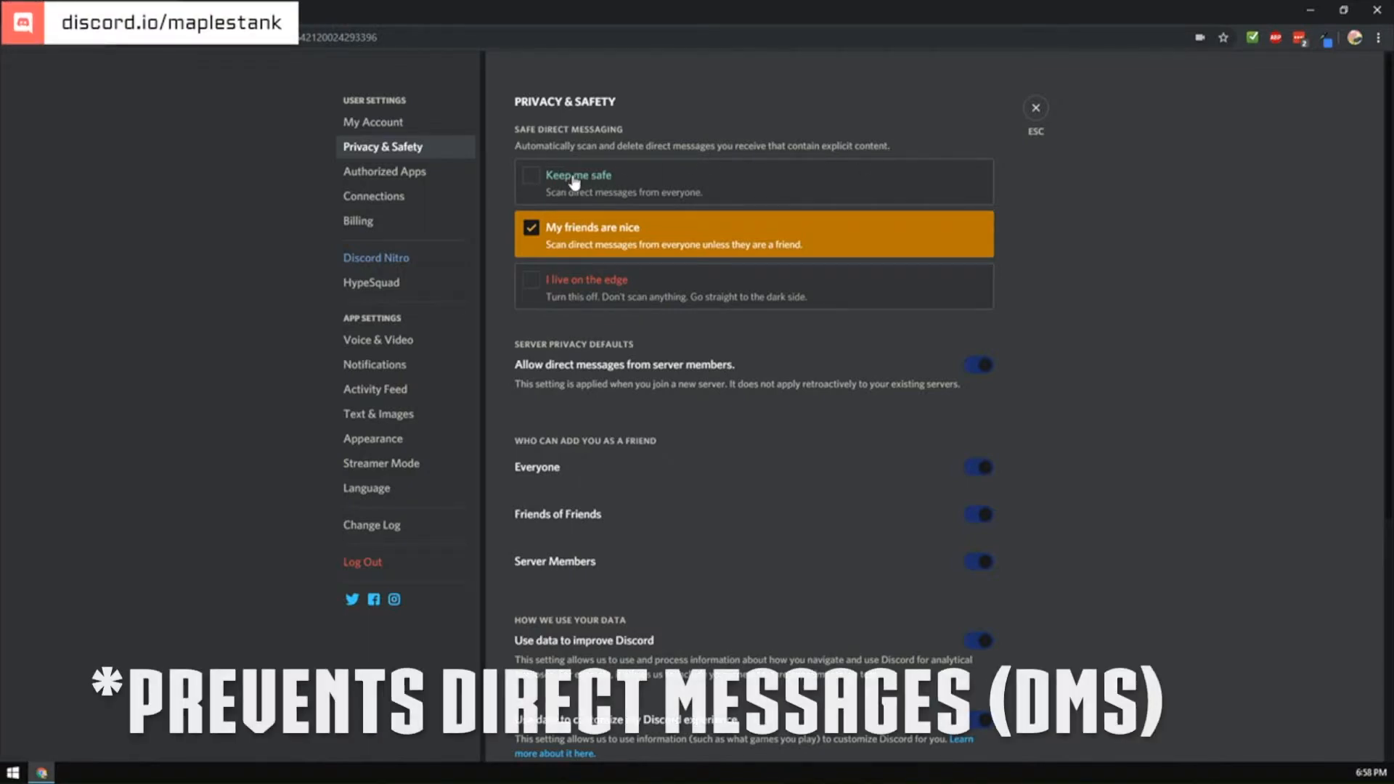
Step: Show the Authorized Apps page, which lists no authorized third-party apps
{"action": "left_click", "coordinate": [384, 170]}
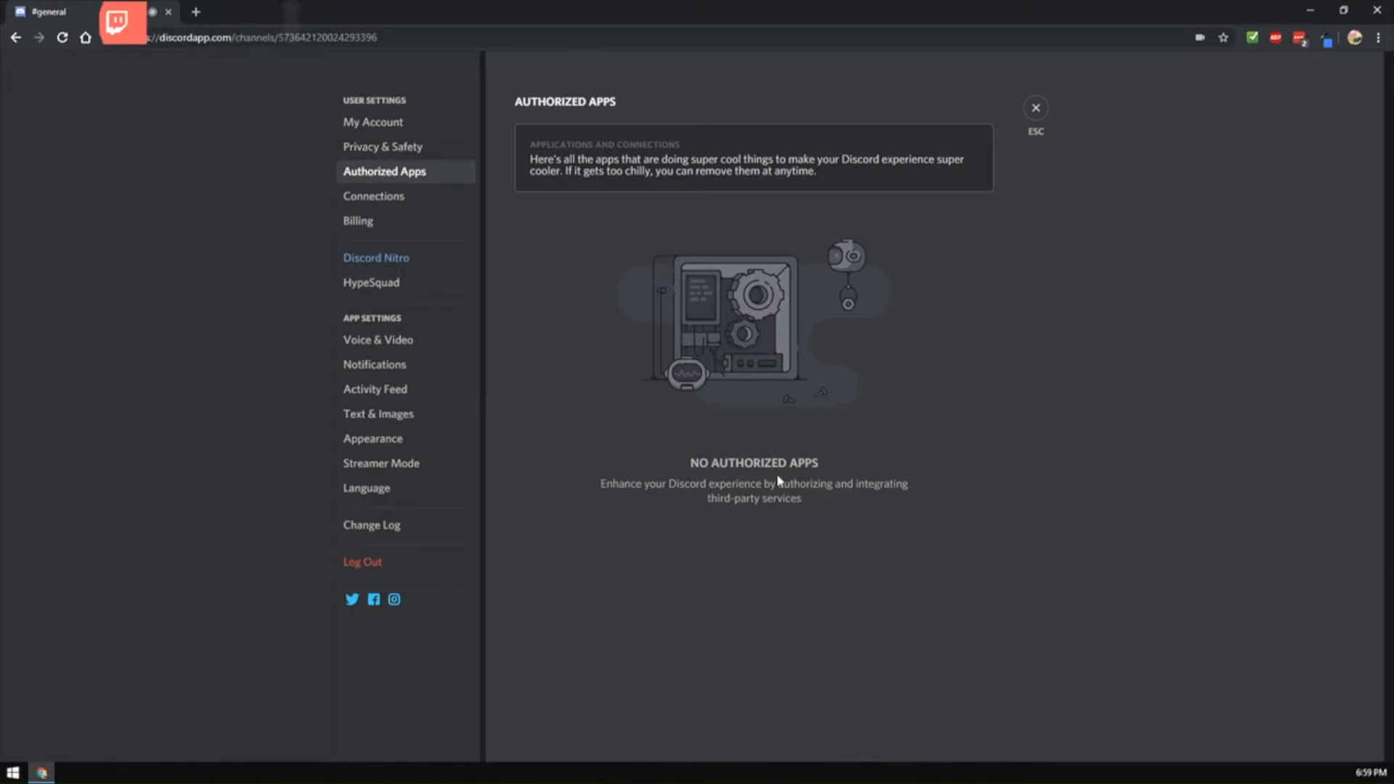
{"action": "left_click", "coordinate": [377, 340]}
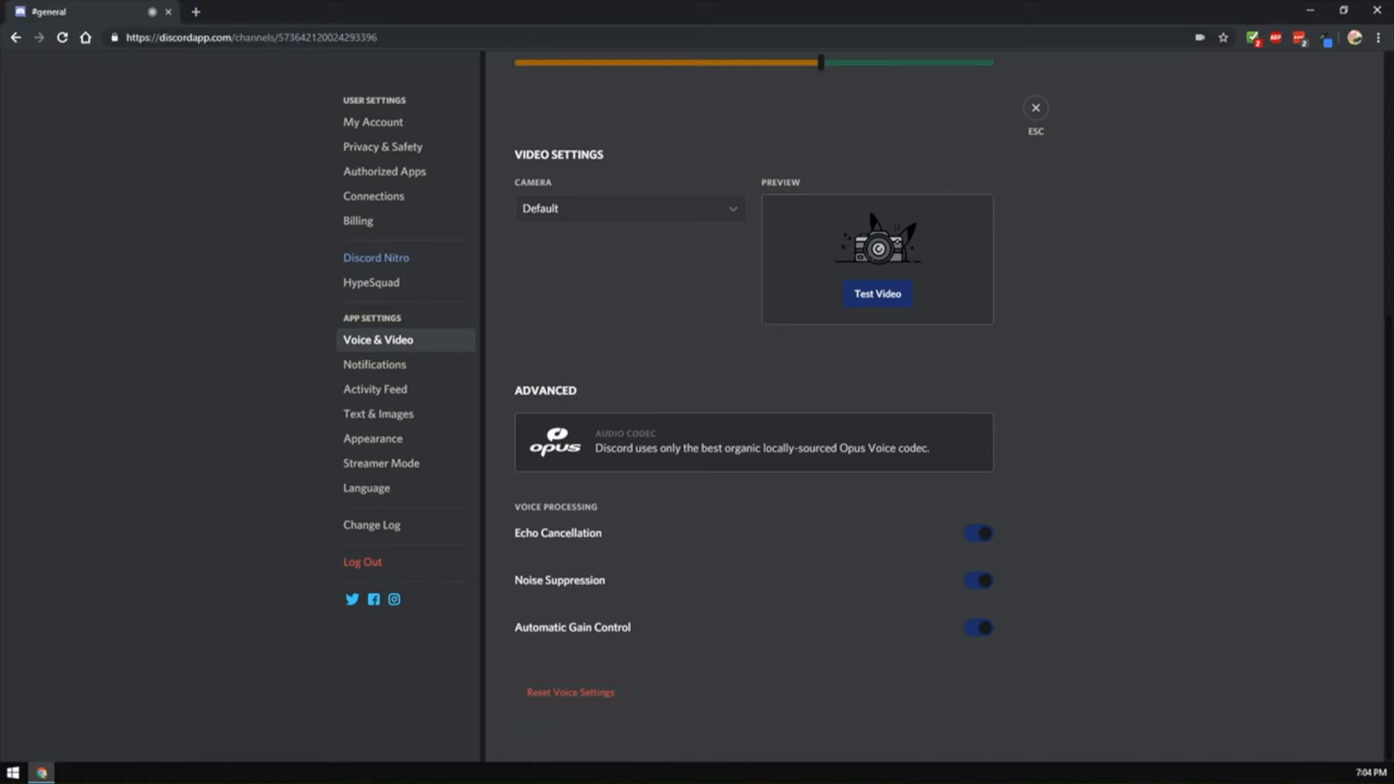
Step: Switch from Voice & Video to the Notifications settings page
{"action": "left_click", "coordinate": [374, 365]}
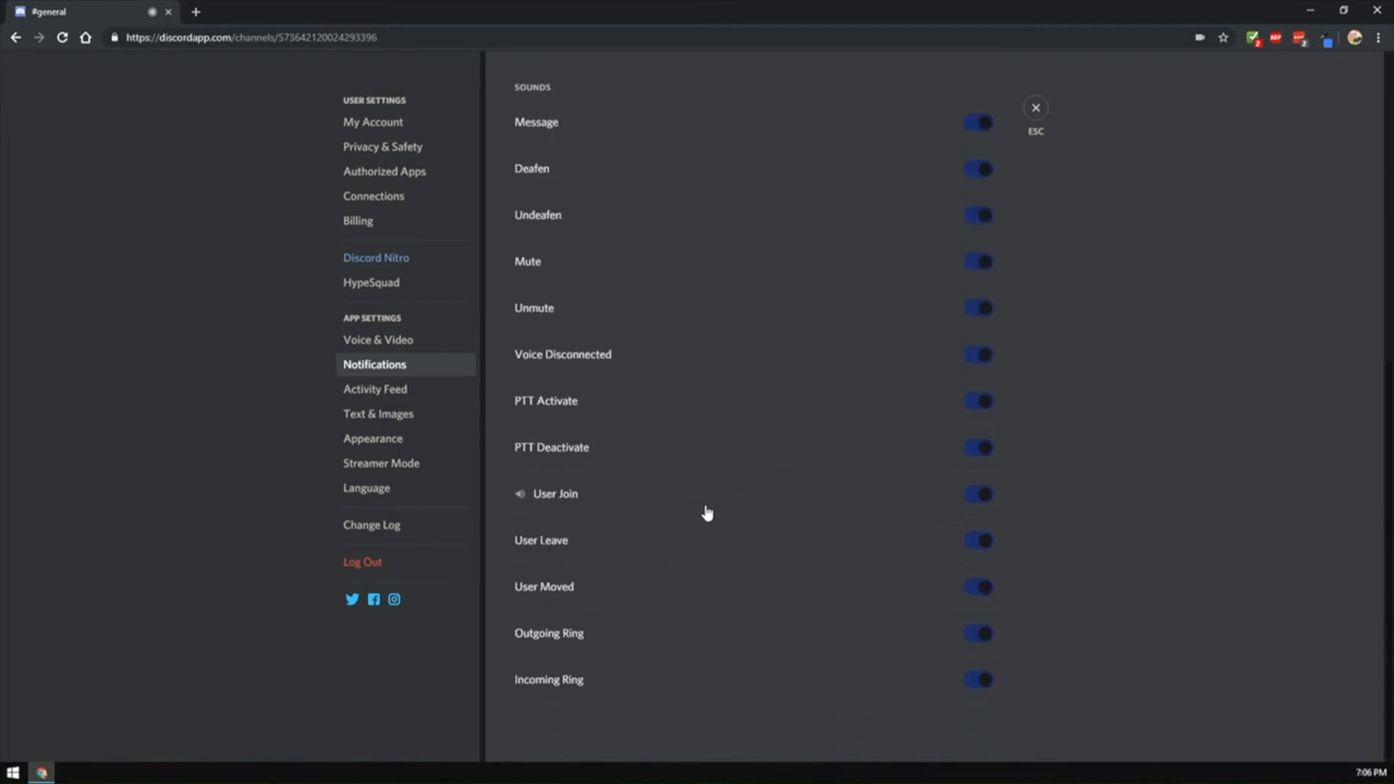
Step: Open Activity Feed settings, showing no followed games or hidden users
{"action": "left_click", "coordinate": [374, 389]}
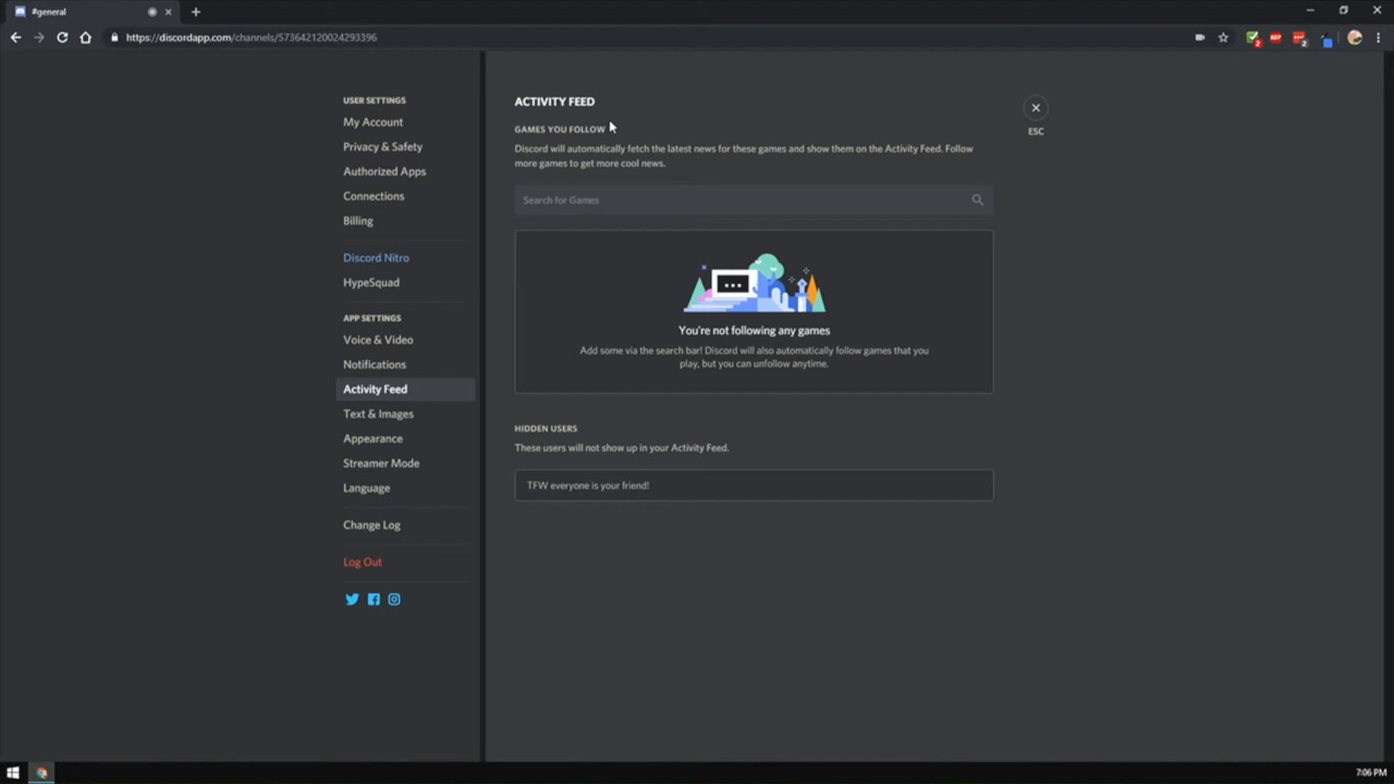